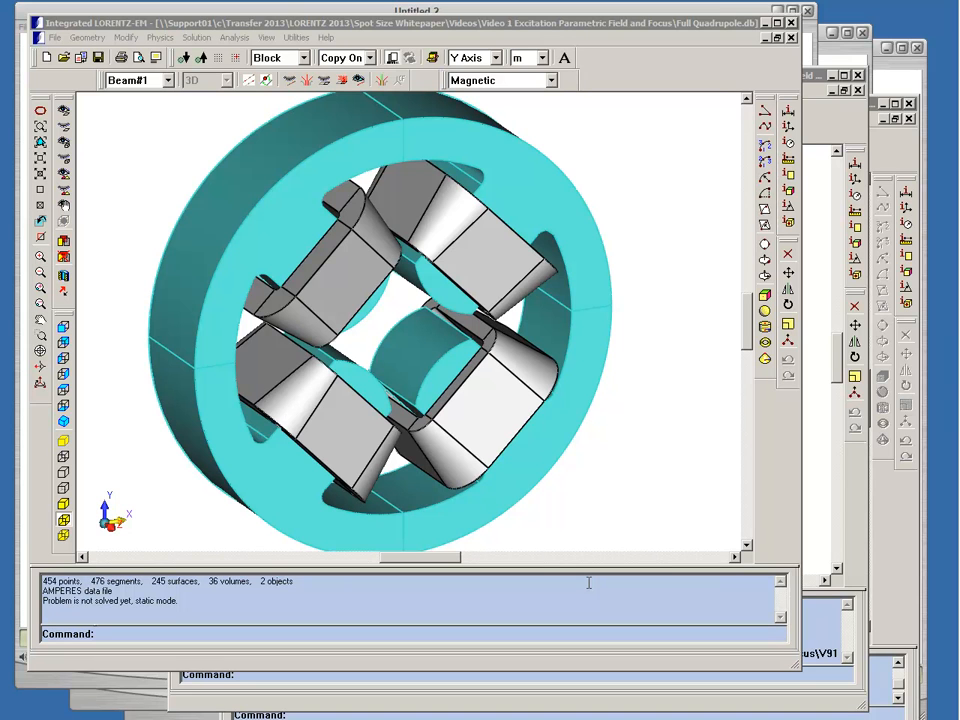
mouse_move(644, 364)
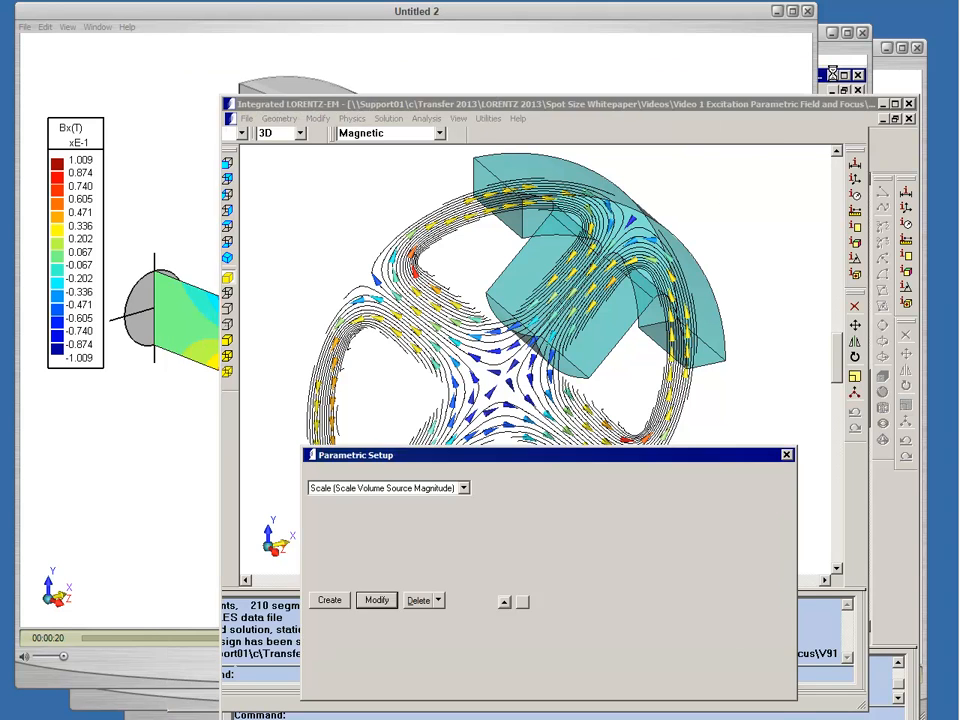
Display the 51-step Scale parameter table and open its source scale function in the Parameter Editor.
click(328, 600)
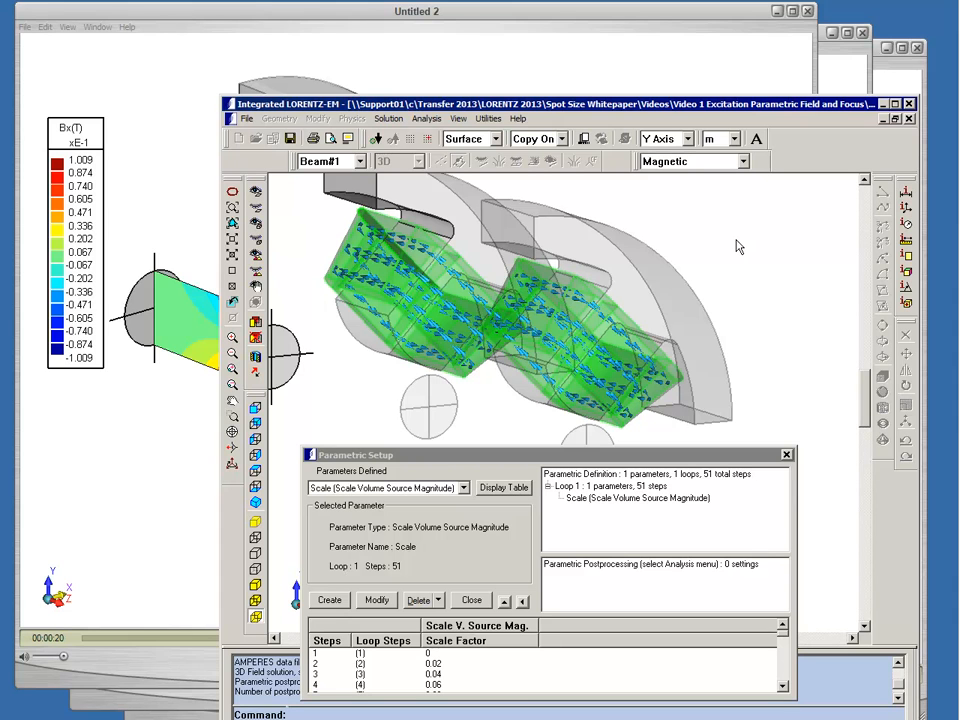
mouse_move(604, 454)
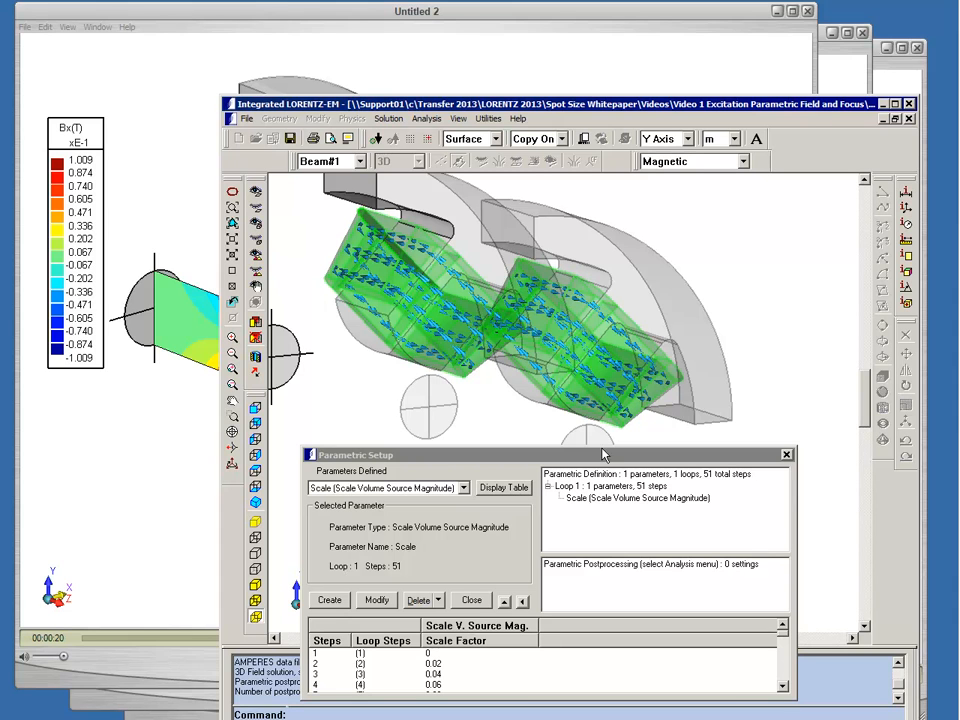
click(376, 600)
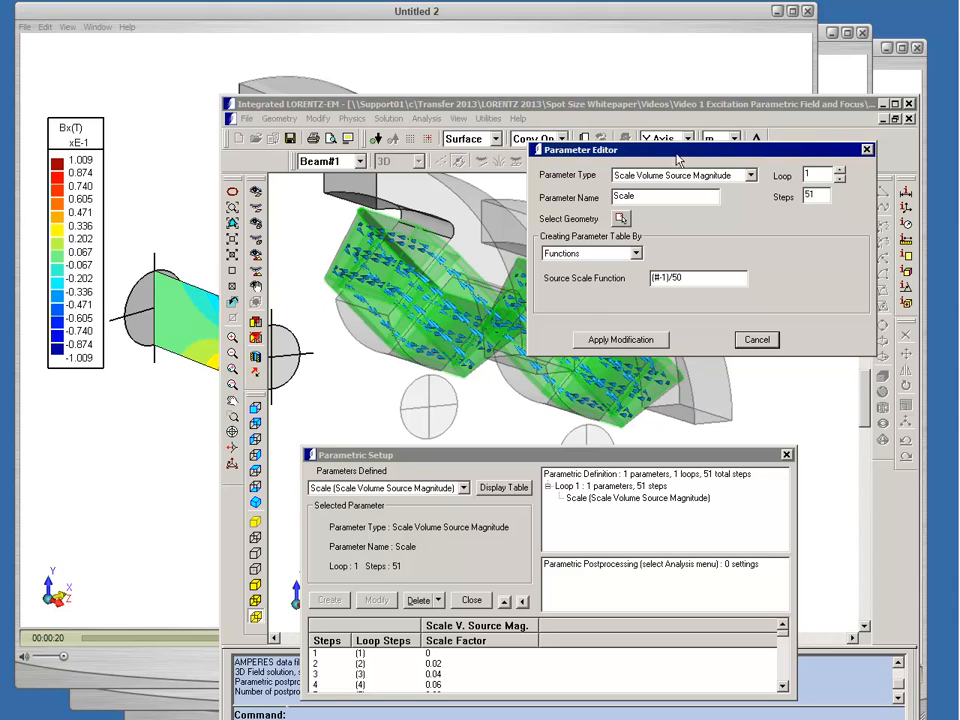
drag(680, 148, 644, 212)
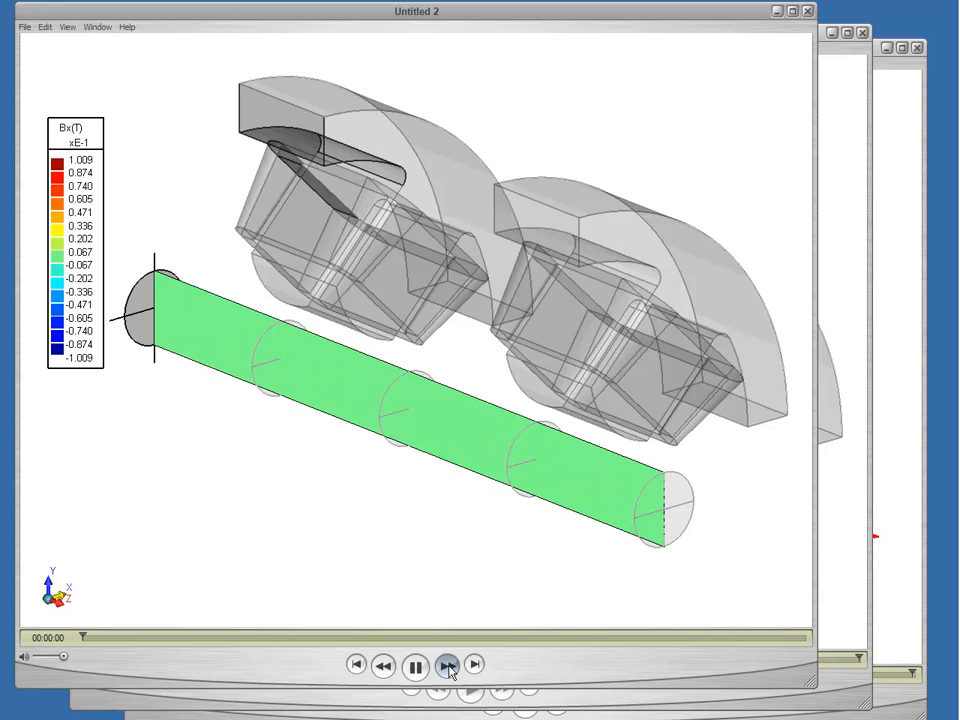
Start playback of the Untitled 2 Bx field animation along the beam line.
click(448, 664)
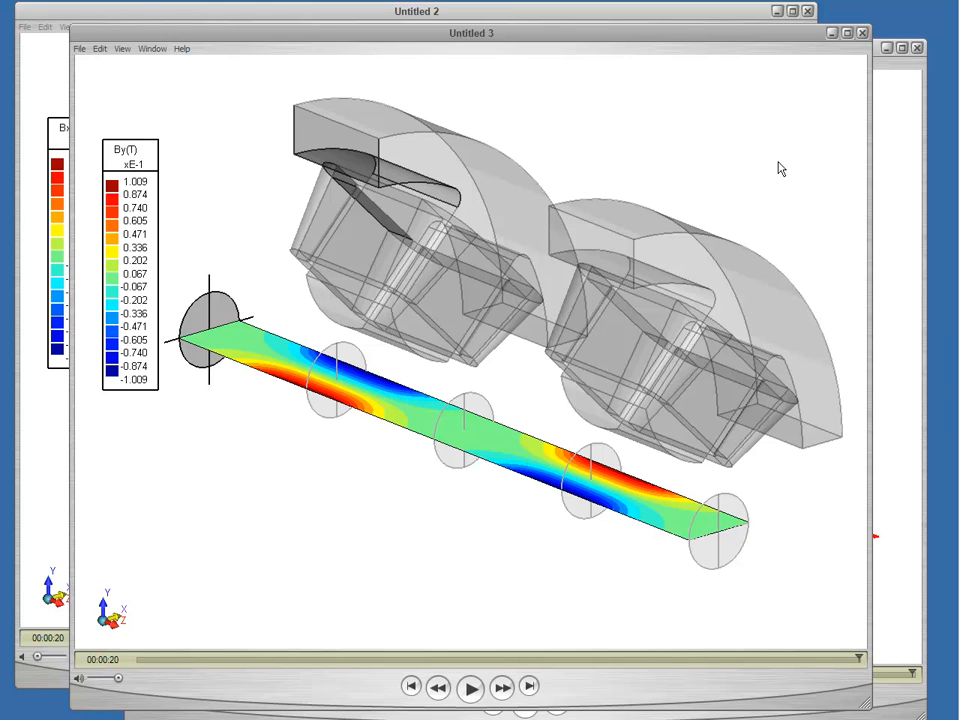
mouse_move(600, 564)
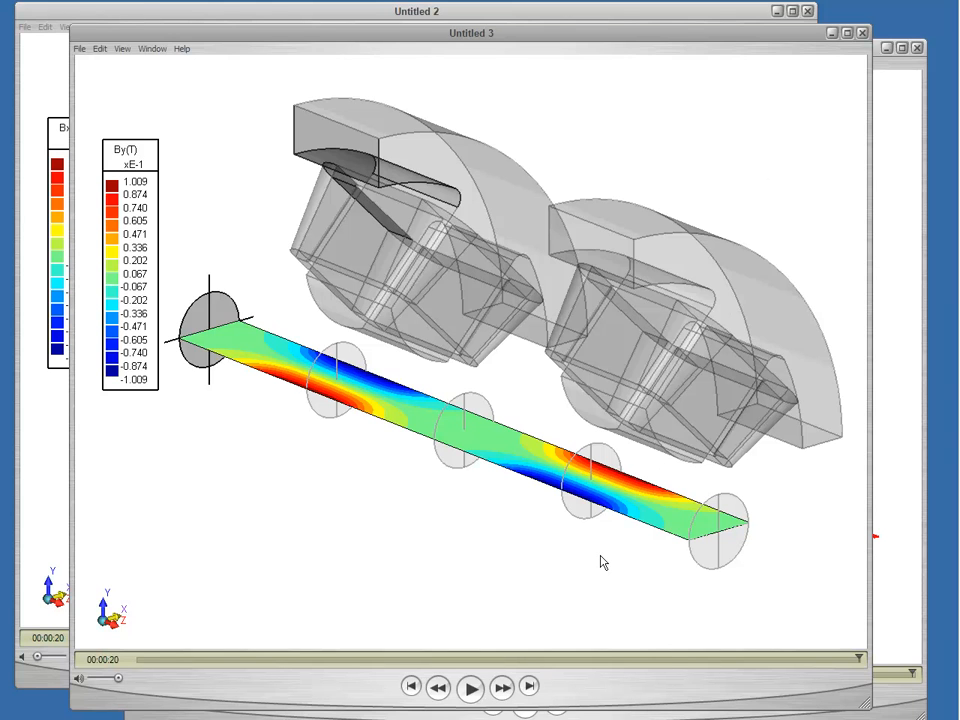
mouse_move(524, 680)
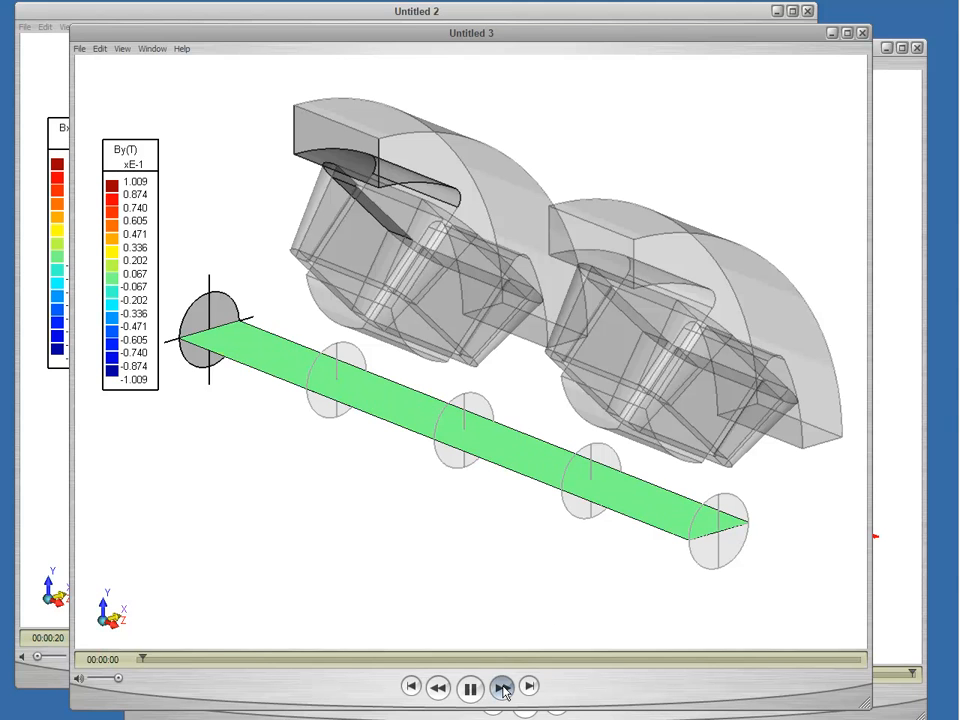
Replay the Untitled 3 By(T) field animation several times through the excitation sweep.
click(504, 684)
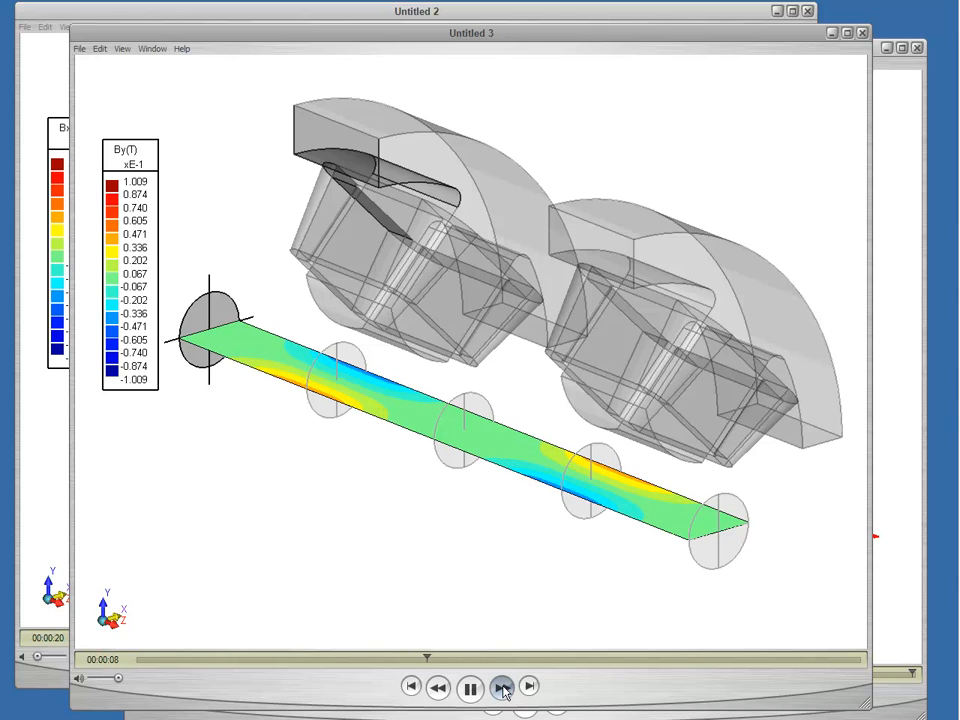
click(504, 686)
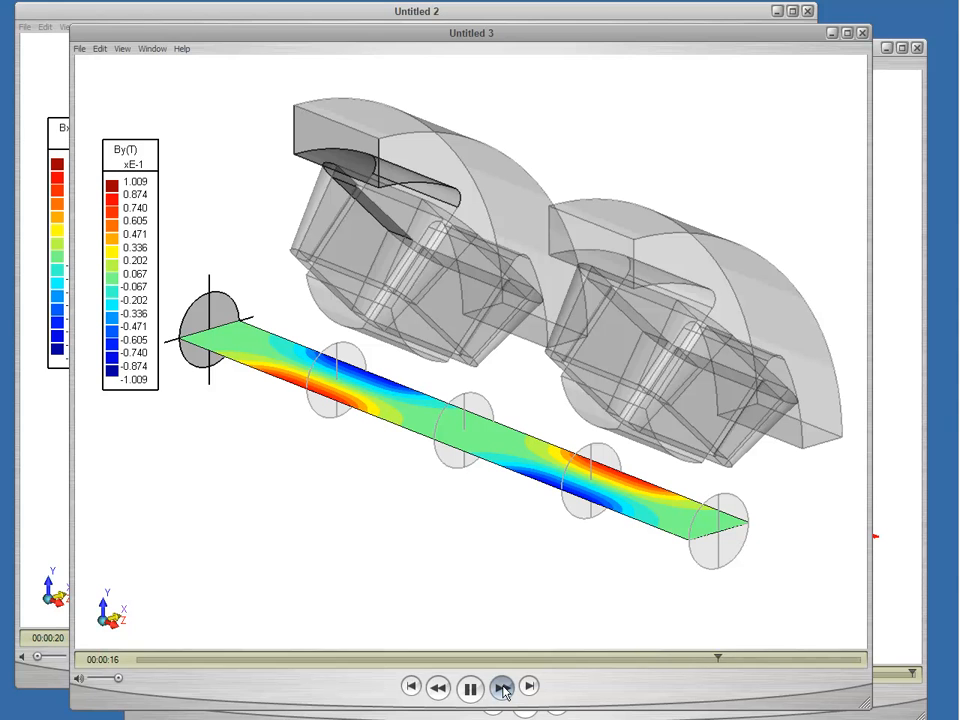
click(502, 684)
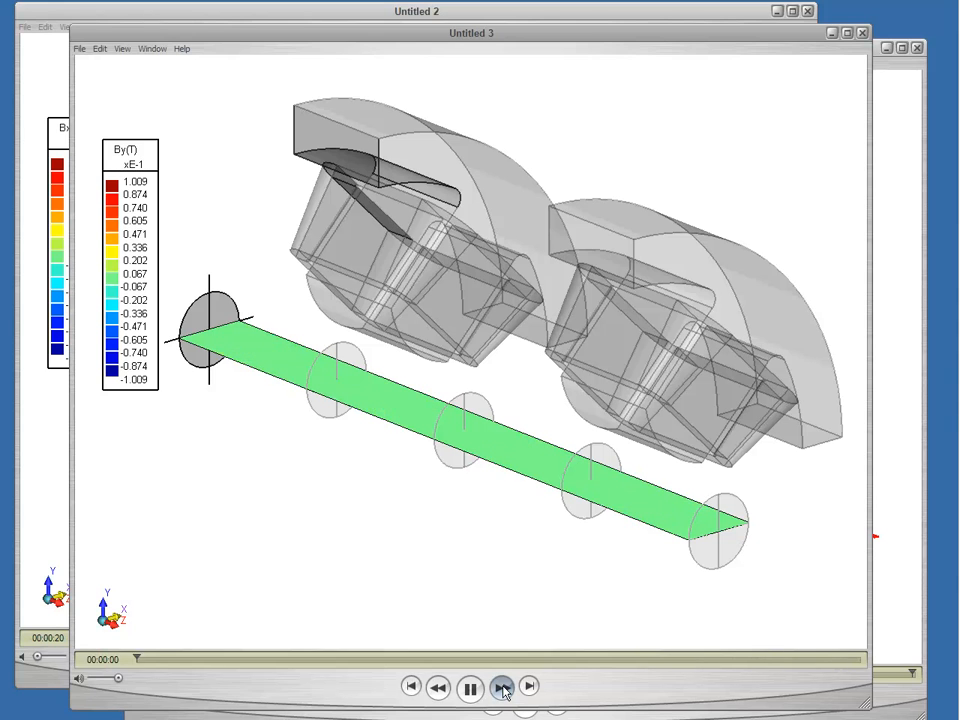
click(504, 688)
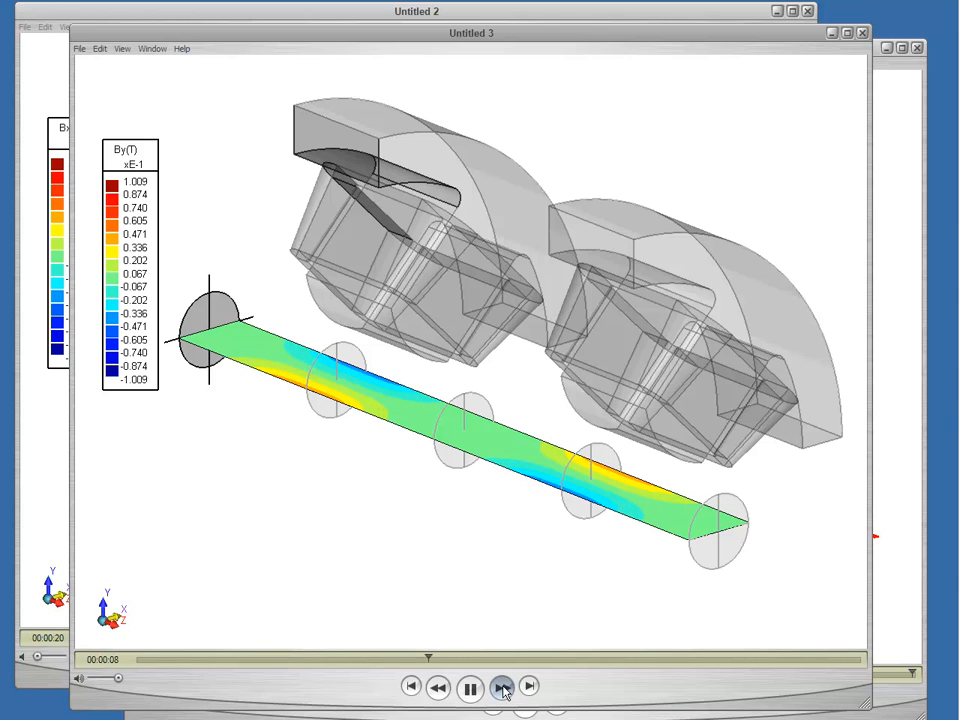
click(504, 686)
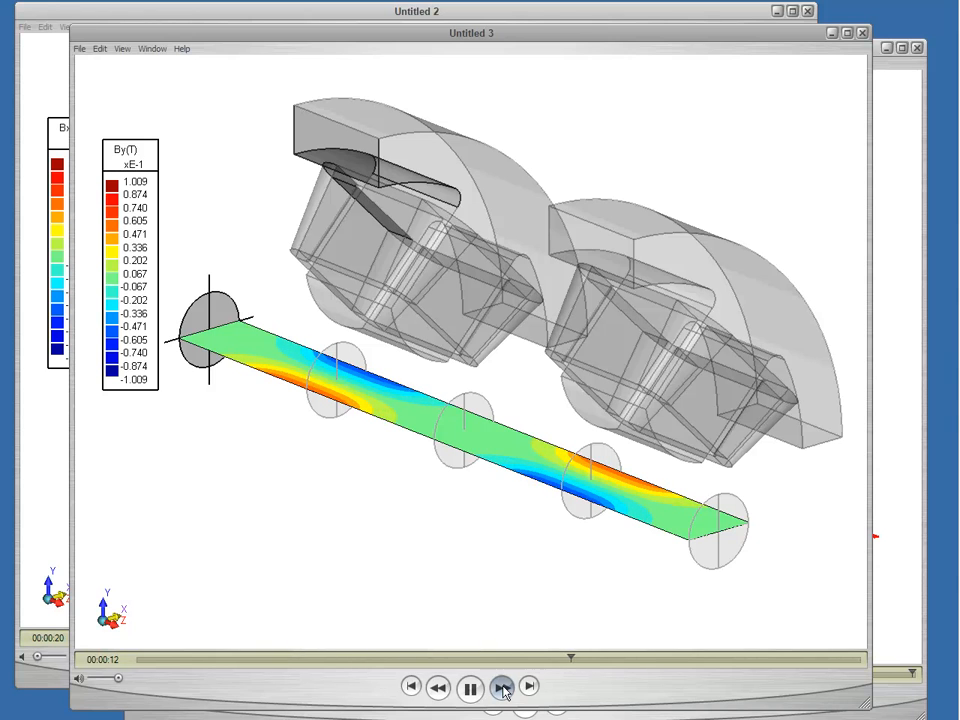
click(504, 688)
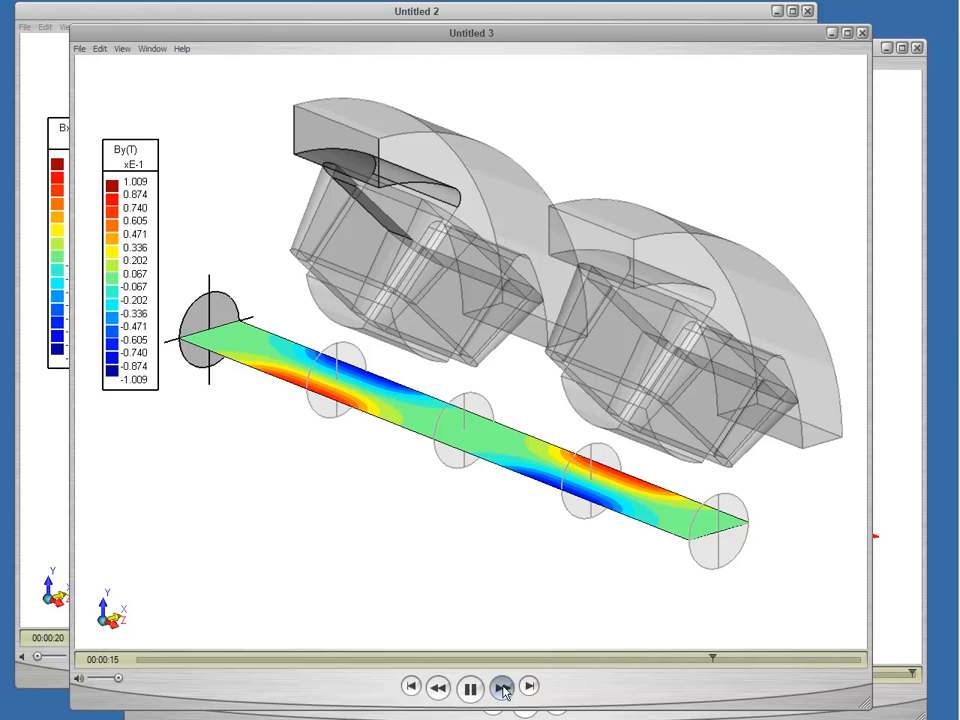
click(470, 686)
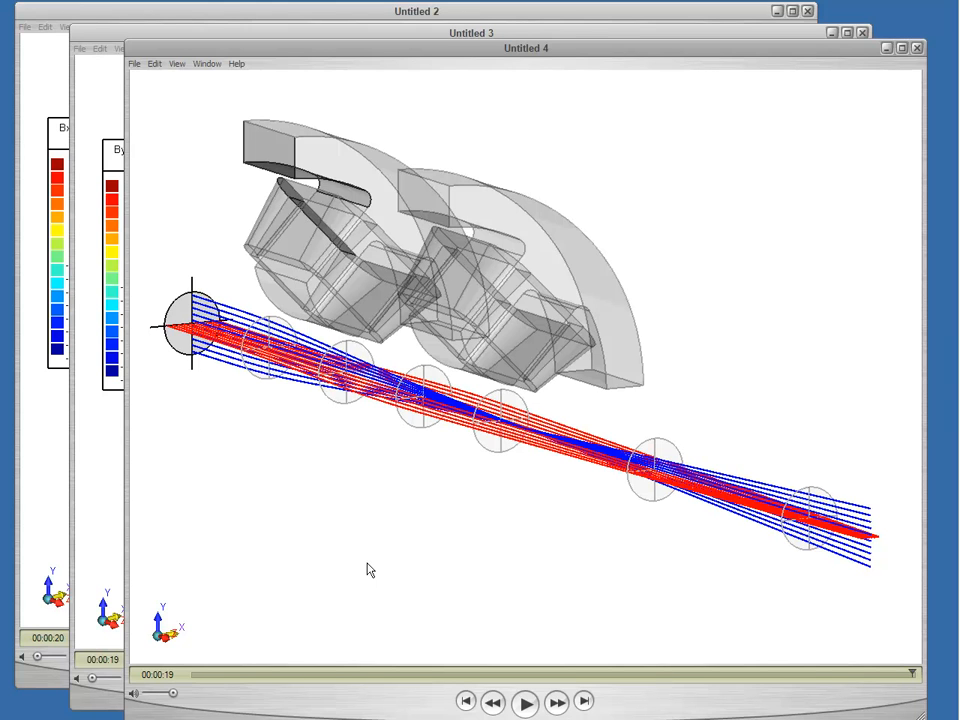
mouse_move(232, 328)
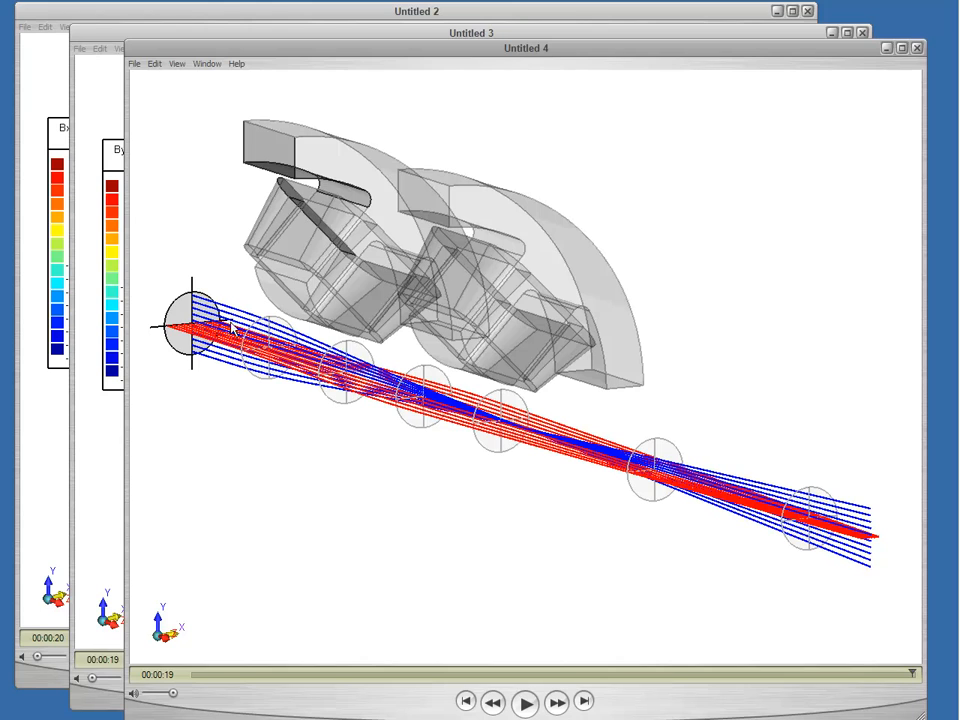
mouse_move(156, 338)
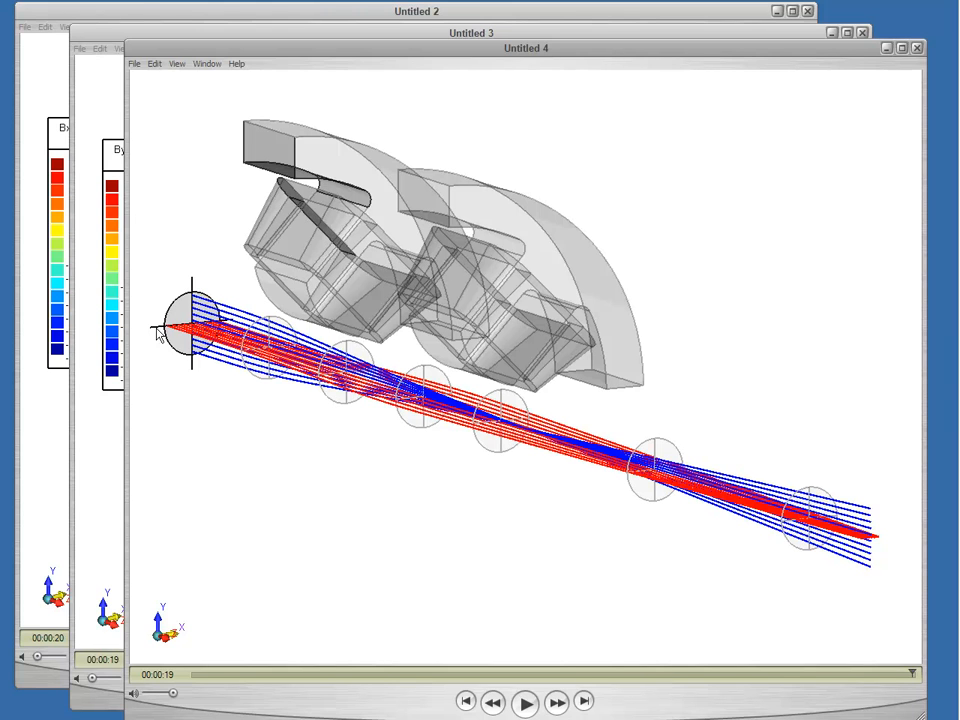
mouse_move(204, 328)
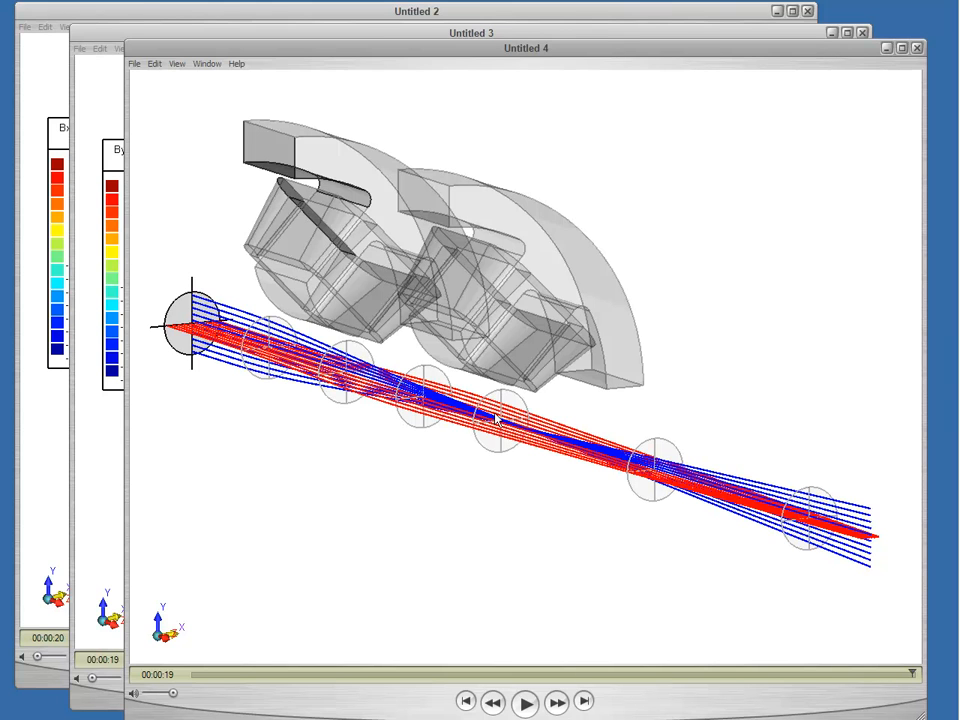
mouse_move(756, 492)
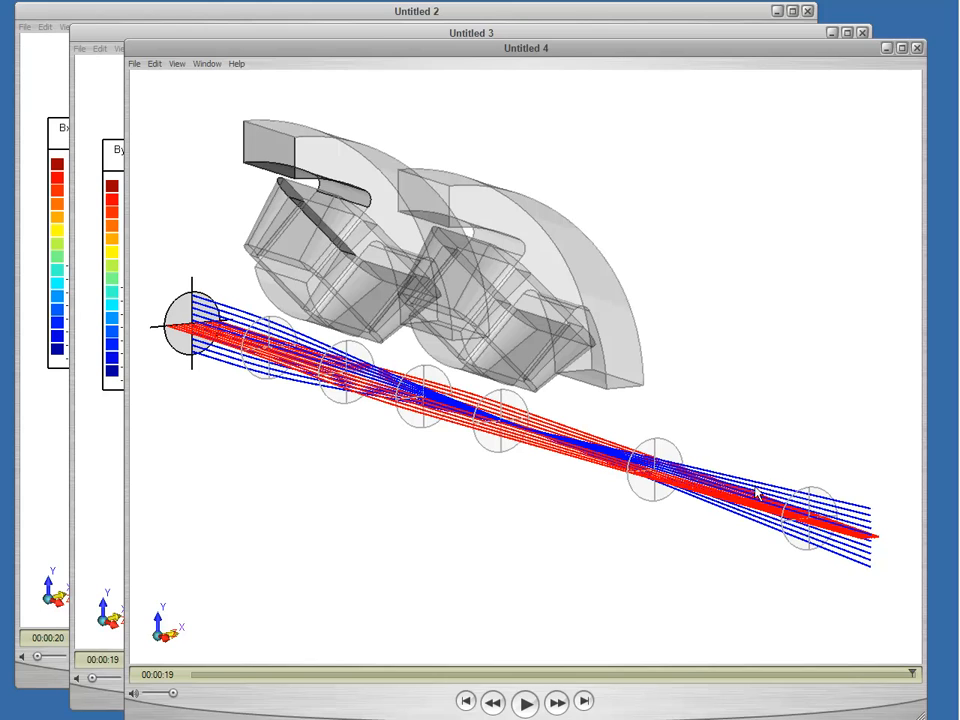
mouse_move(344, 398)
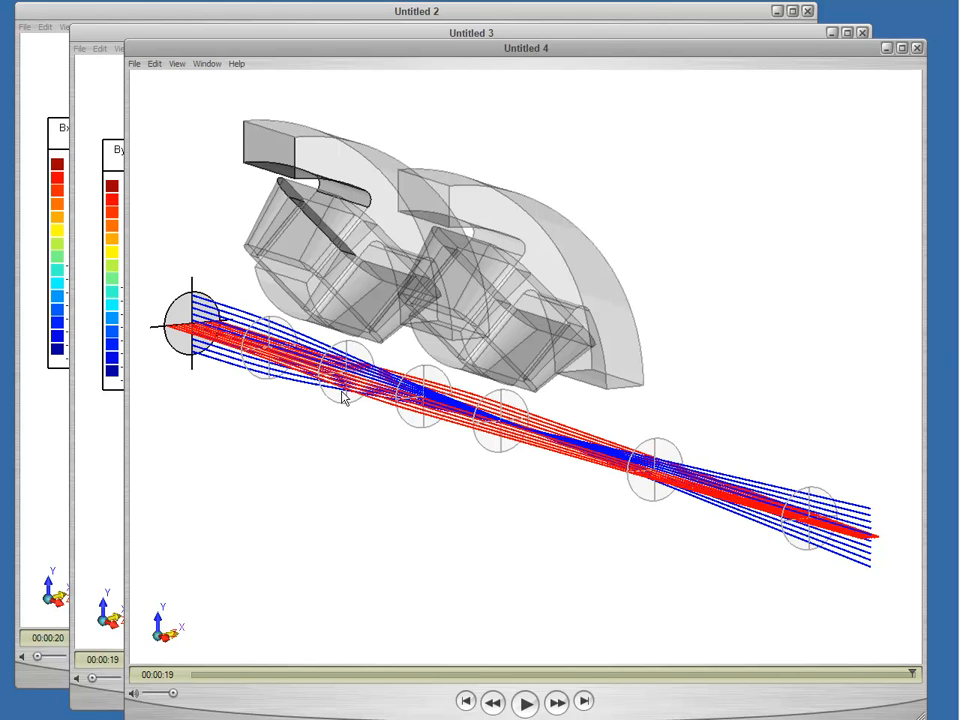
mouse_move(790, 530)
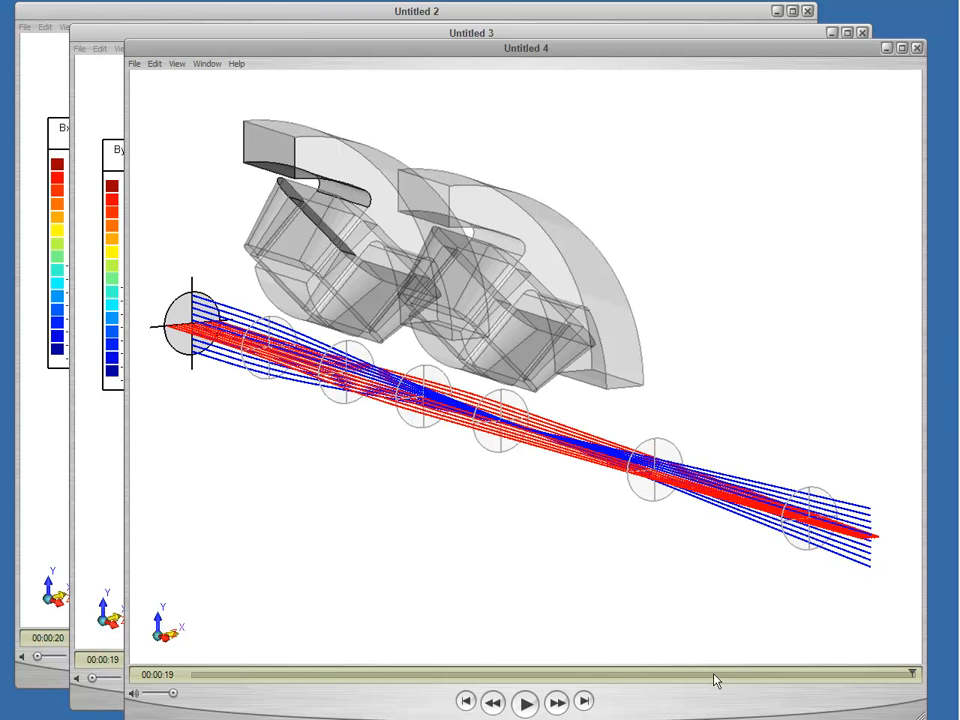
mouse_move(560, 704)
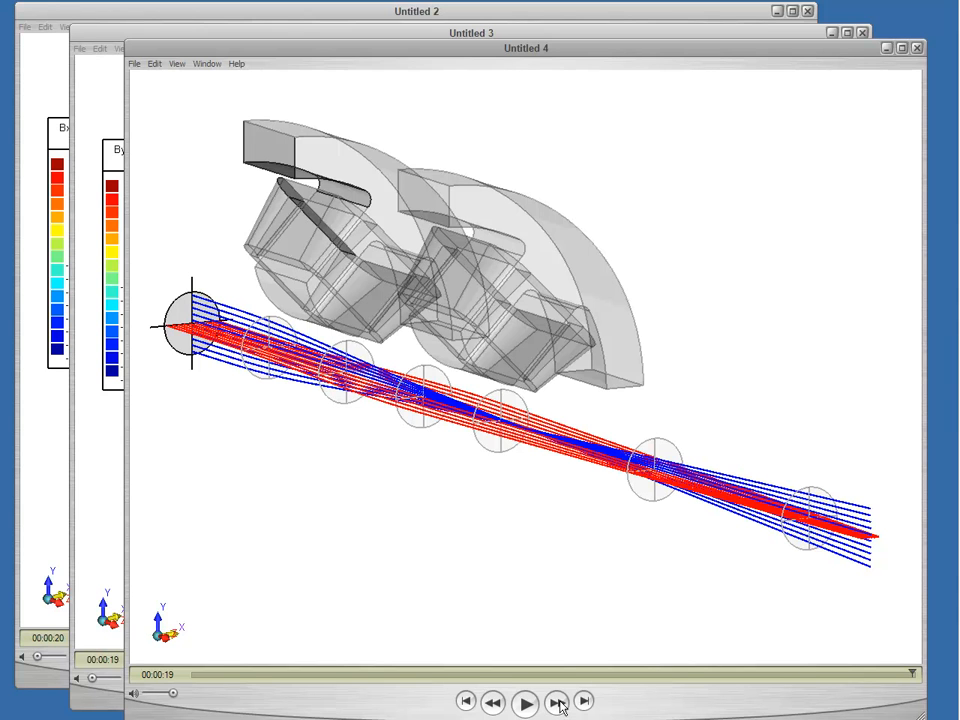
Run the Untitled 4 particle-trajectory animation and step it back to its first straight-beam frame.
click(524, 700)
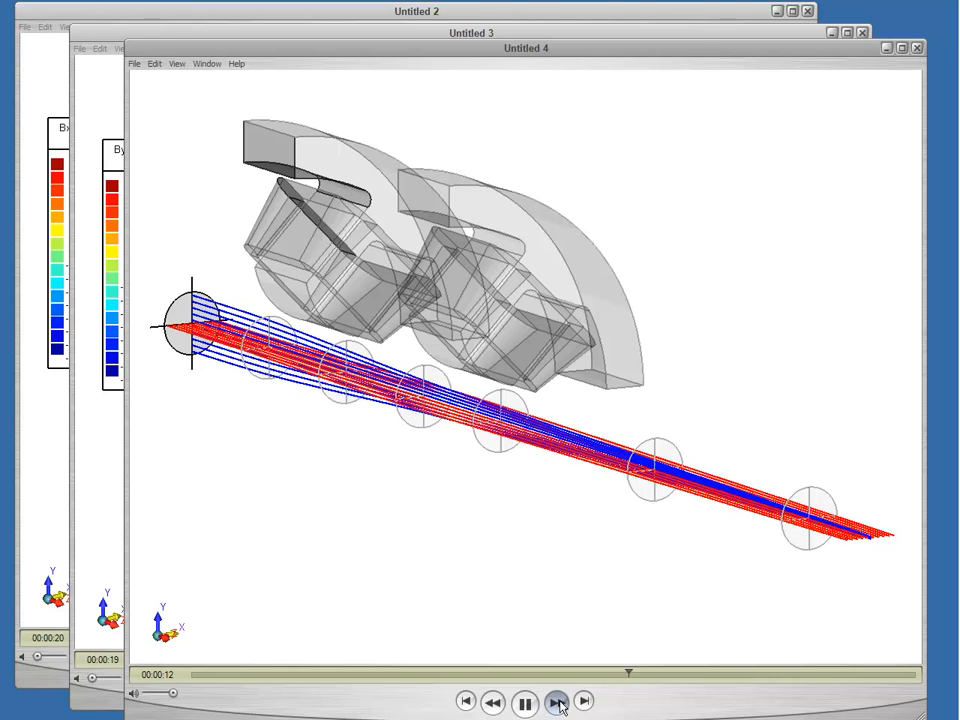
click(560, 700)
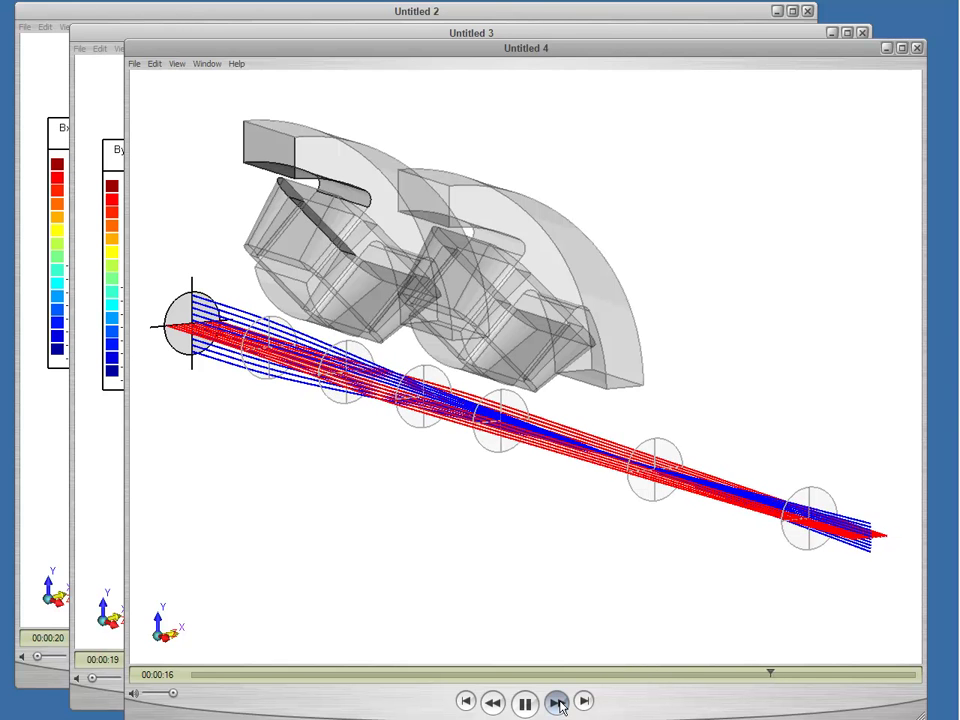
click(560, 702)
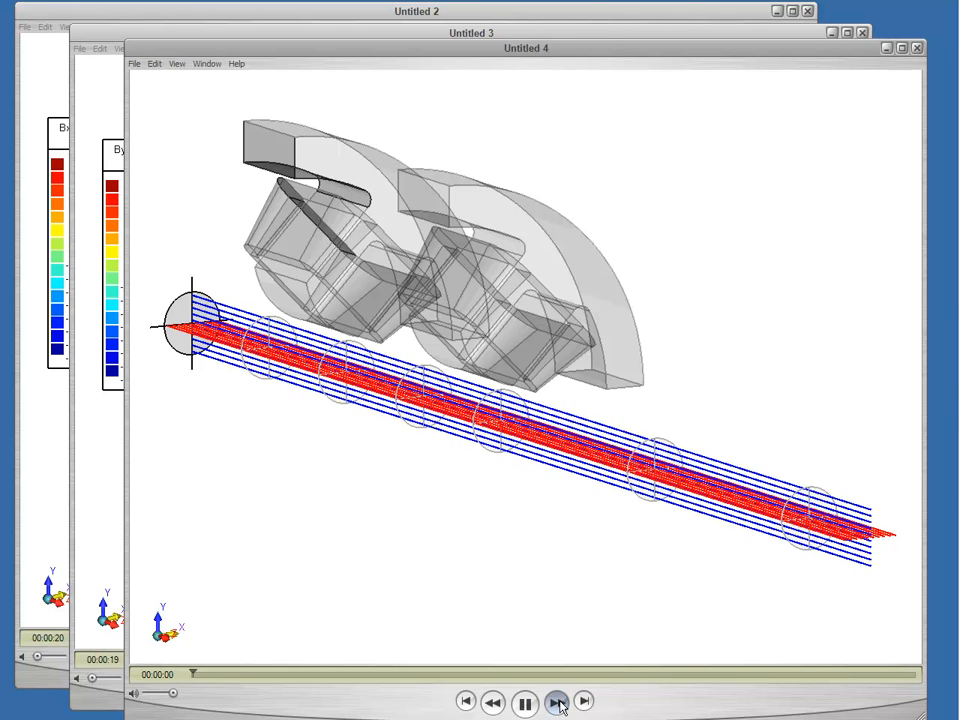